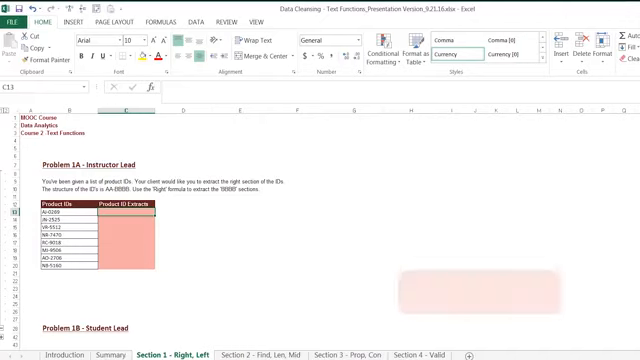
text(=RIGHT(B13,)
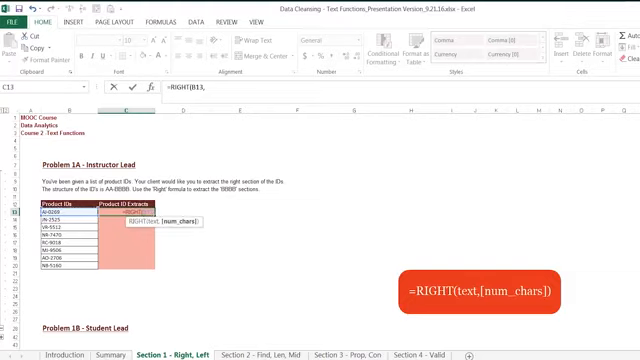
text(4)
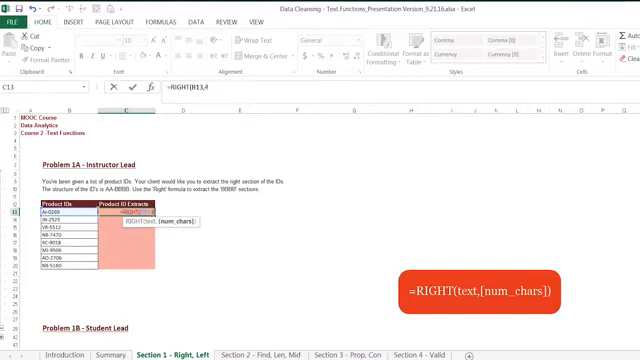